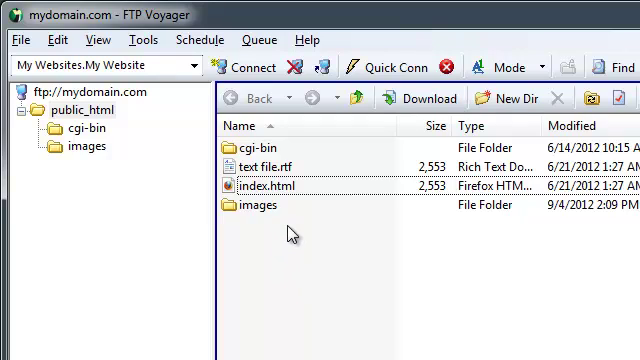
{"action": "mouse_move", "coordinate": [289, 232]}
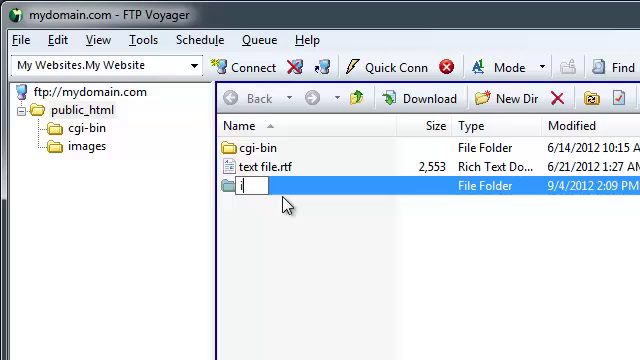
Enter 'img' as the new name for the images folder.
{"action": "type", "text": "img"}
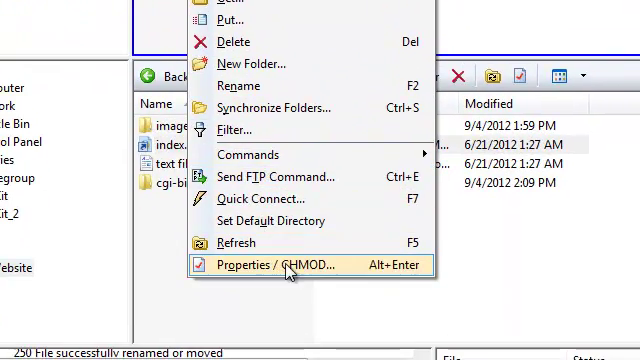
Open the Properties / CHMOD dialog for text file.rtf.
{"action": "left_click", "coordinate": [280, 264]}
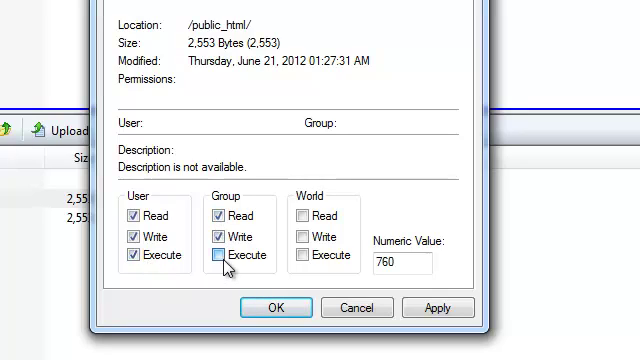
Add Group Execute, World Read and World Execute to text file.rtf, applying 775.
{"action": "left_click", "coordinate": [216, 255]}
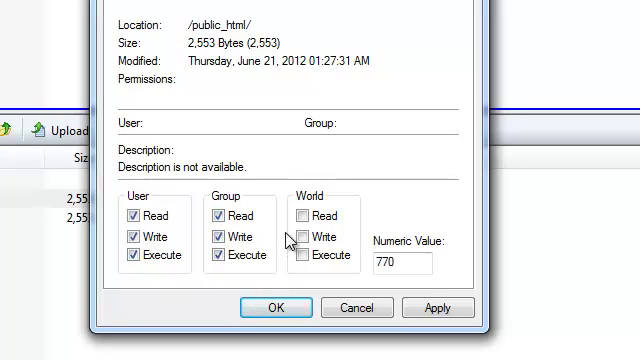
{"action": "left_click", "coordinate": [300, 214]}
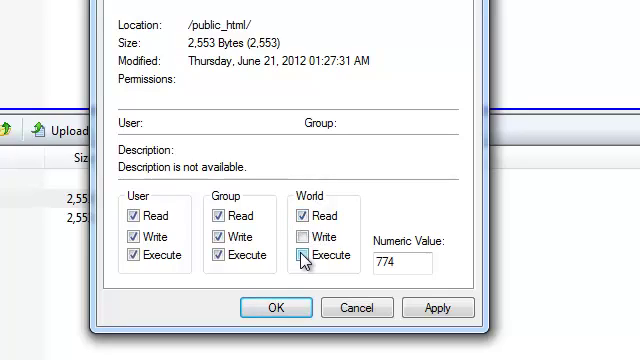
{"action": "left_click", "coordinate": [303, 256]}
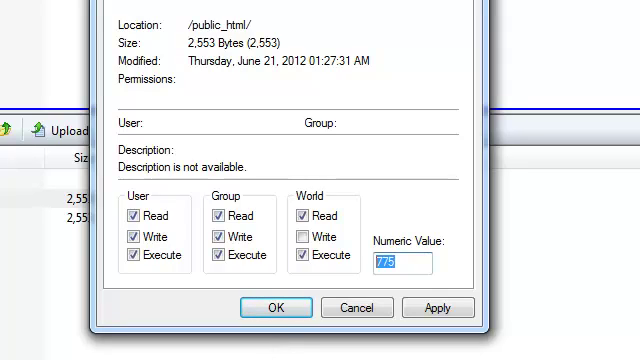
{"action": "mouse_move", "coordinate": [405, 355]}
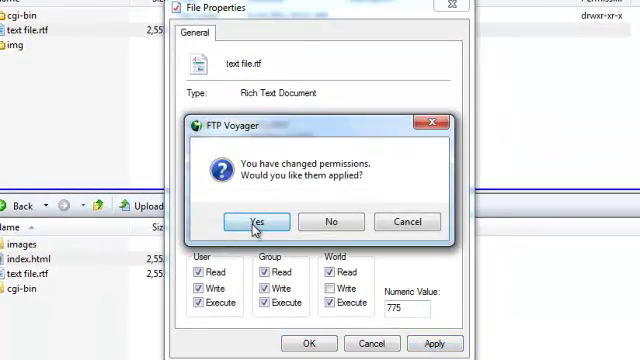
{"action": "left_click", "coordinate": [255, 222]}
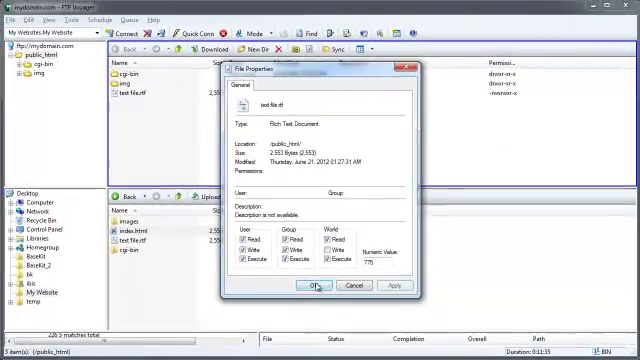
{"action": "left_click", "coordinate": [317, 285]}
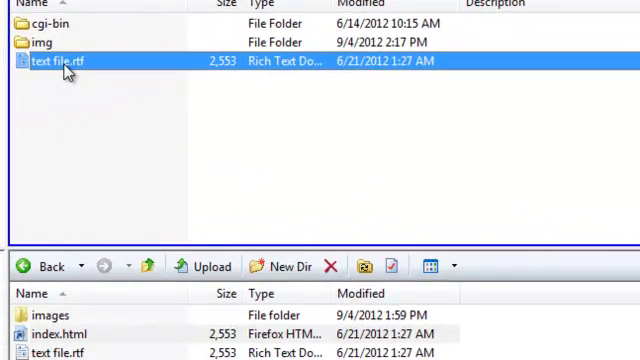
Start renaming text file.rtf, typing 'index.h' so far.
{"action": "right_click", "coordinate": [60, 61]}
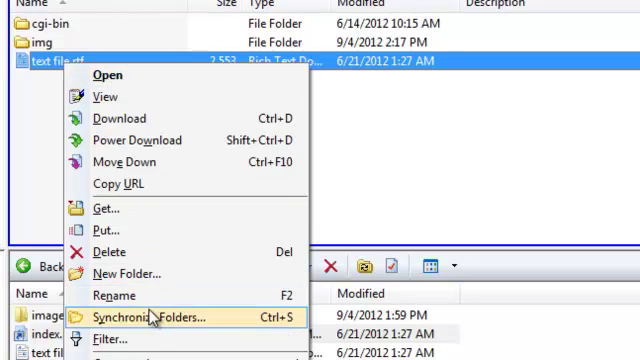
{"action": "mouse_move", "coordinate": [120, 295]}
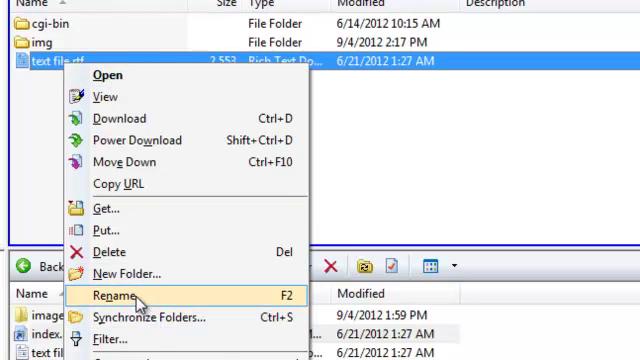
{"action": "left_click", "coordinate": [98, 295]}
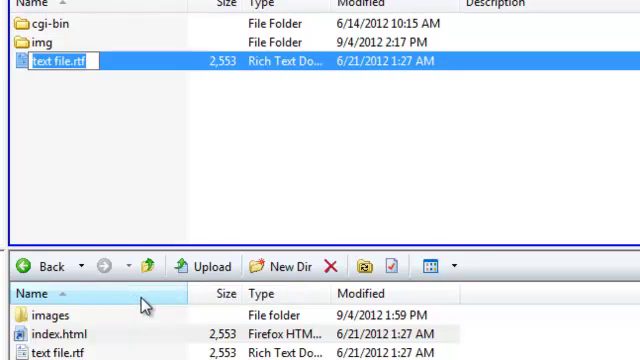
{"action": "type", "text": "index.h"}
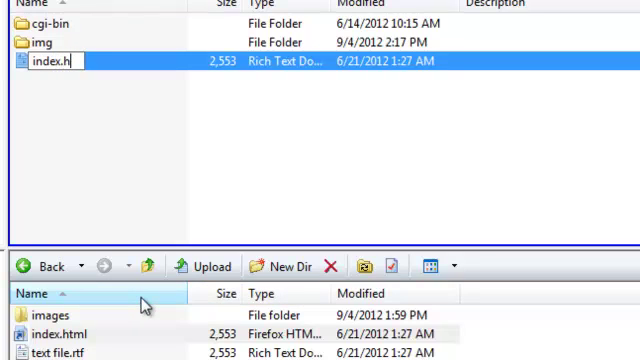